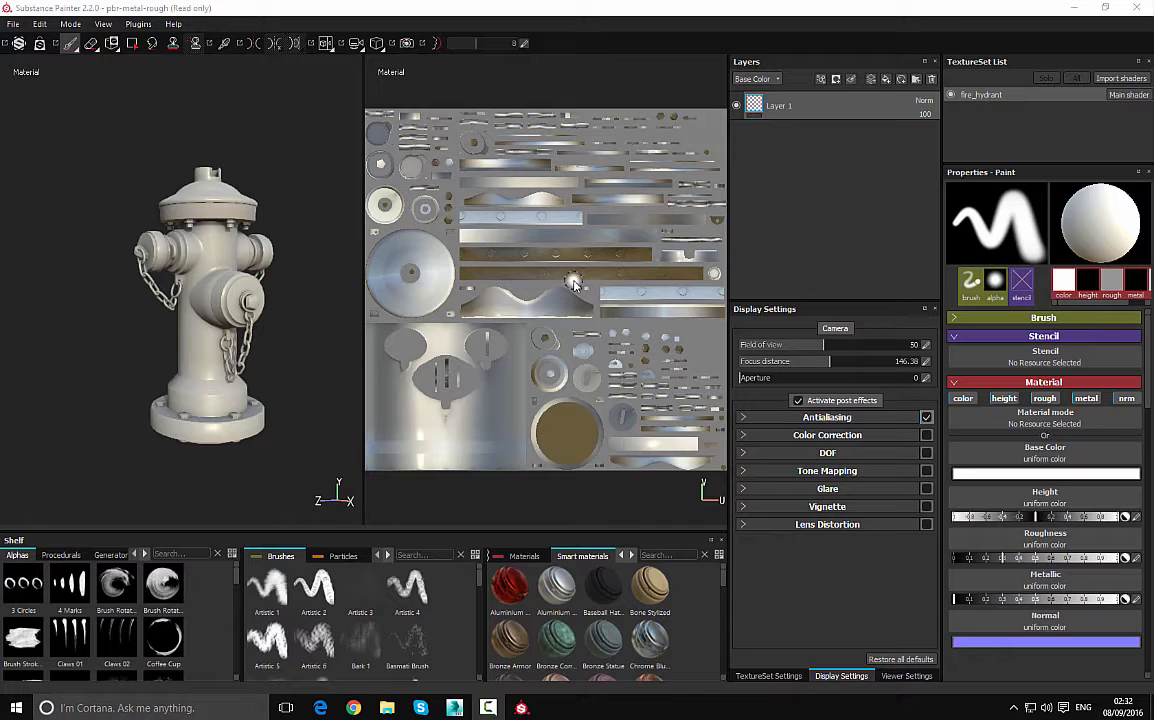
{"action": "mouse_move", "coordinate": [575, 283]}
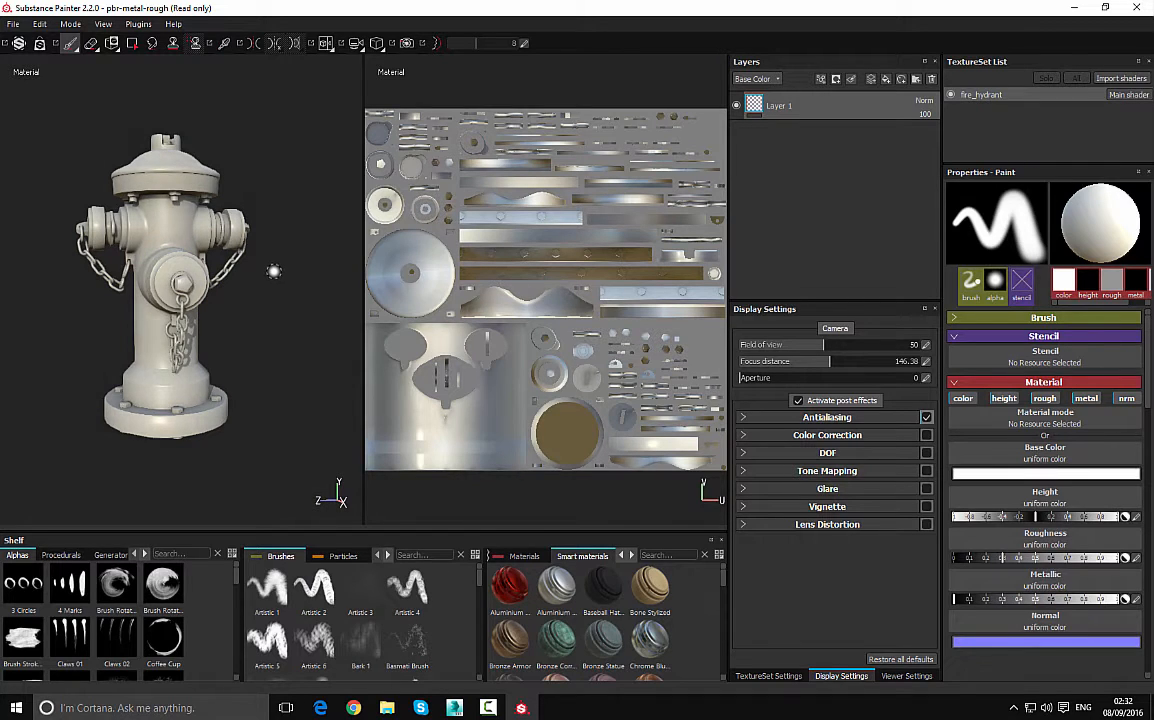
Zoom in on the fire hydrant and orbit the camera to view it slightly from above
{"action": "scroll", "scroll_direction": "down", "scroll_amount": 3}
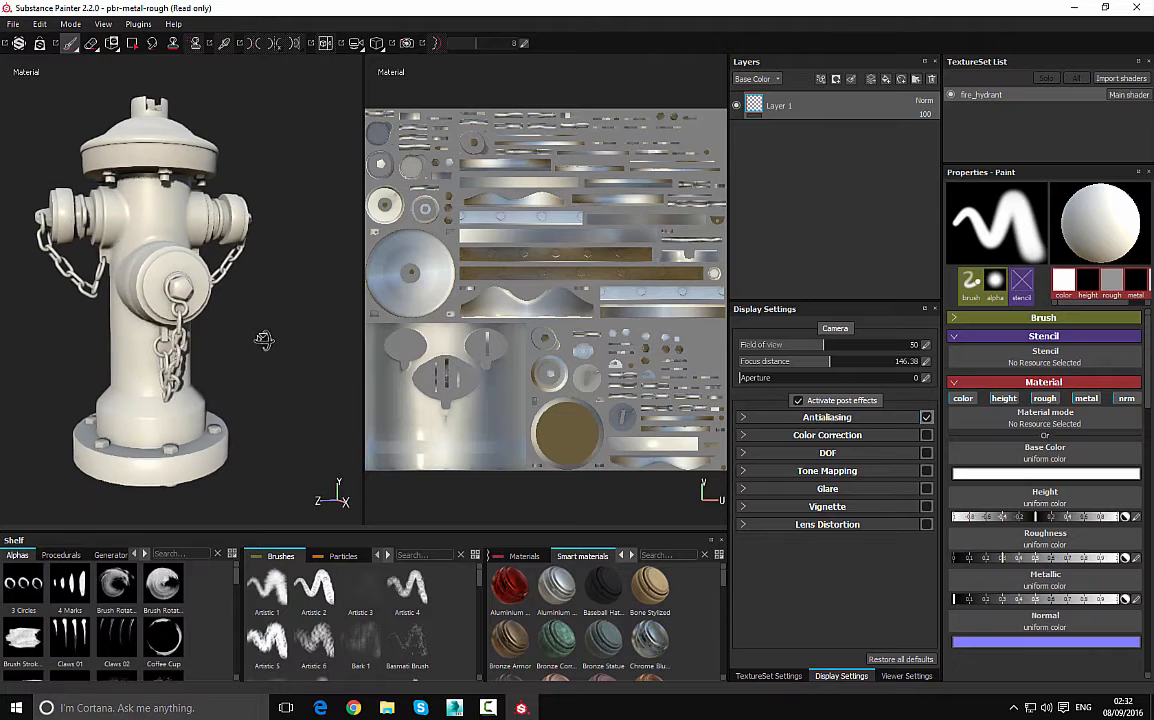
{"action": "left_click_drag", "start_coordinate": [265, 338], "coordinate": [280, 335]}
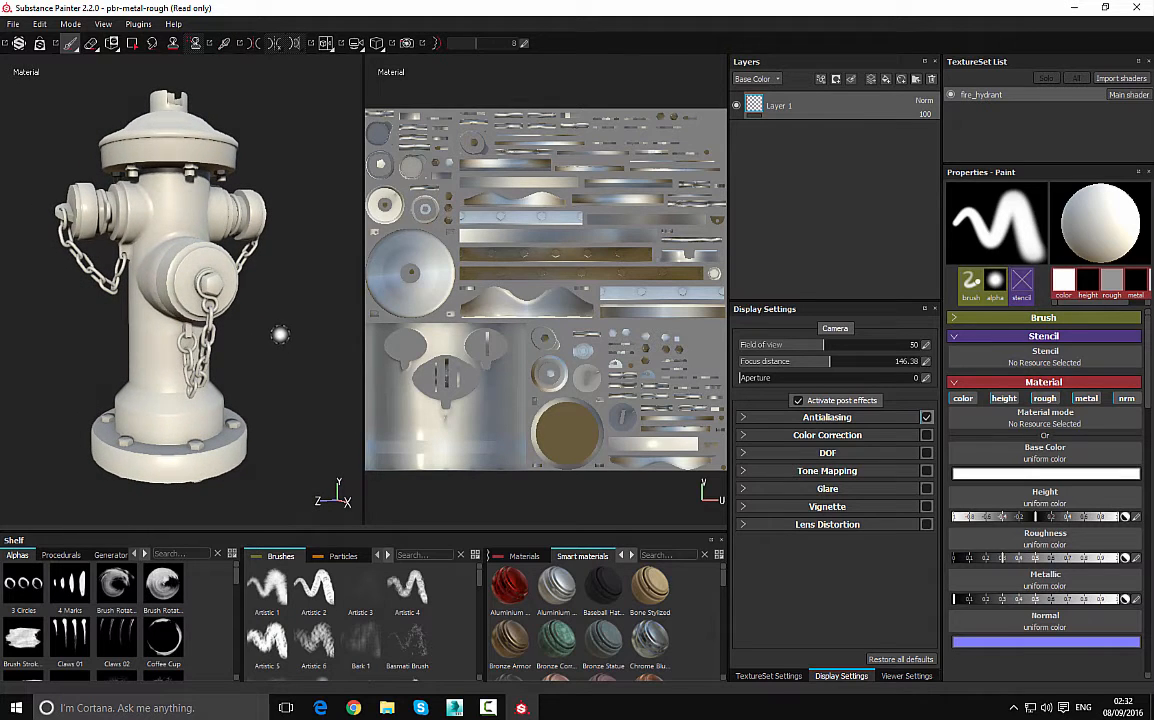